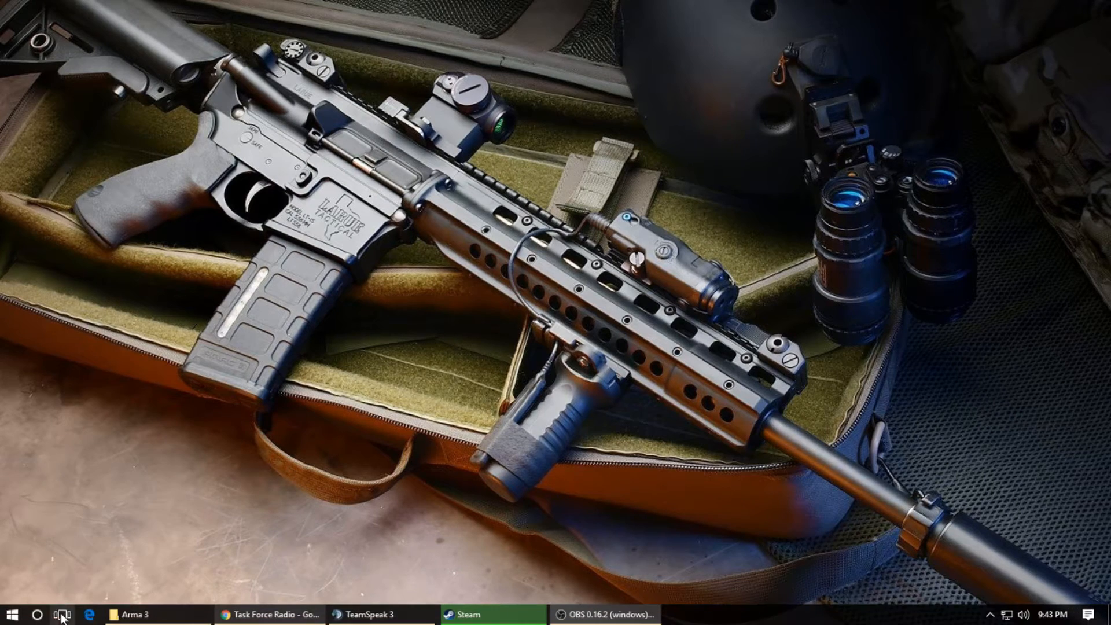
Restore the Chrome window showing the Task Force Radio installation page from the taskbar
click(273, 615)
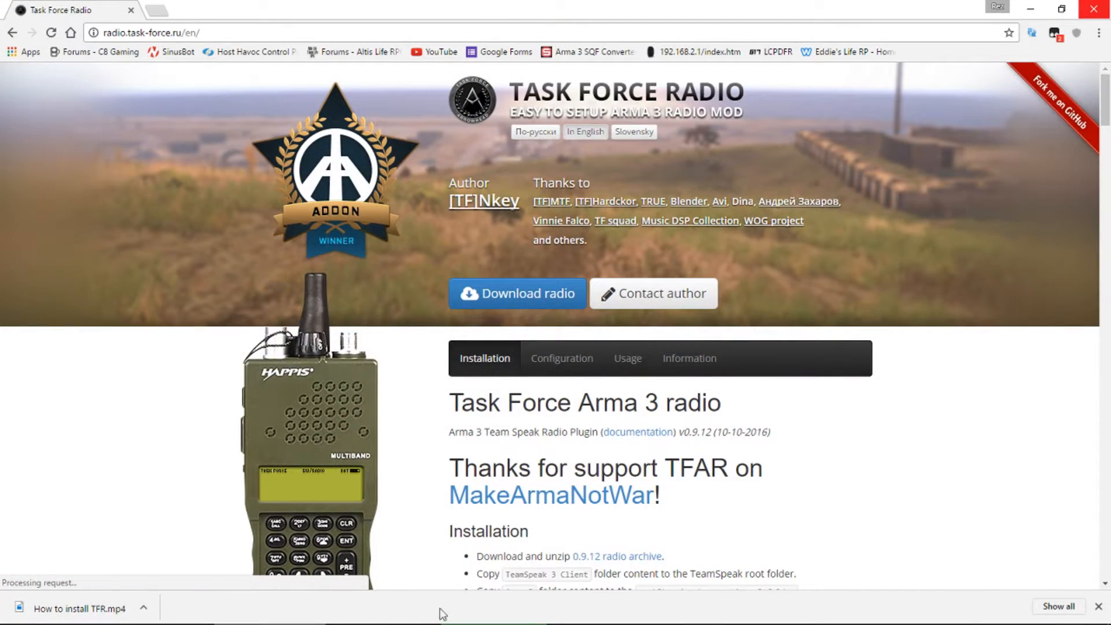
Select the Task Force Radio website address in the browser's address bar
click(163, 32)
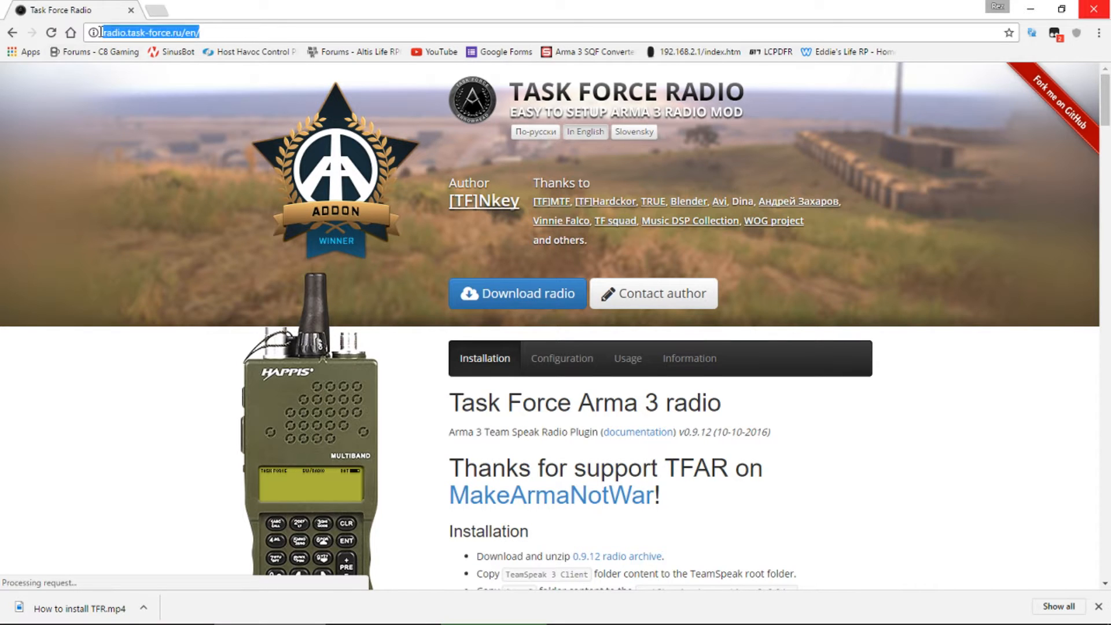
mouse_move(517, 294)
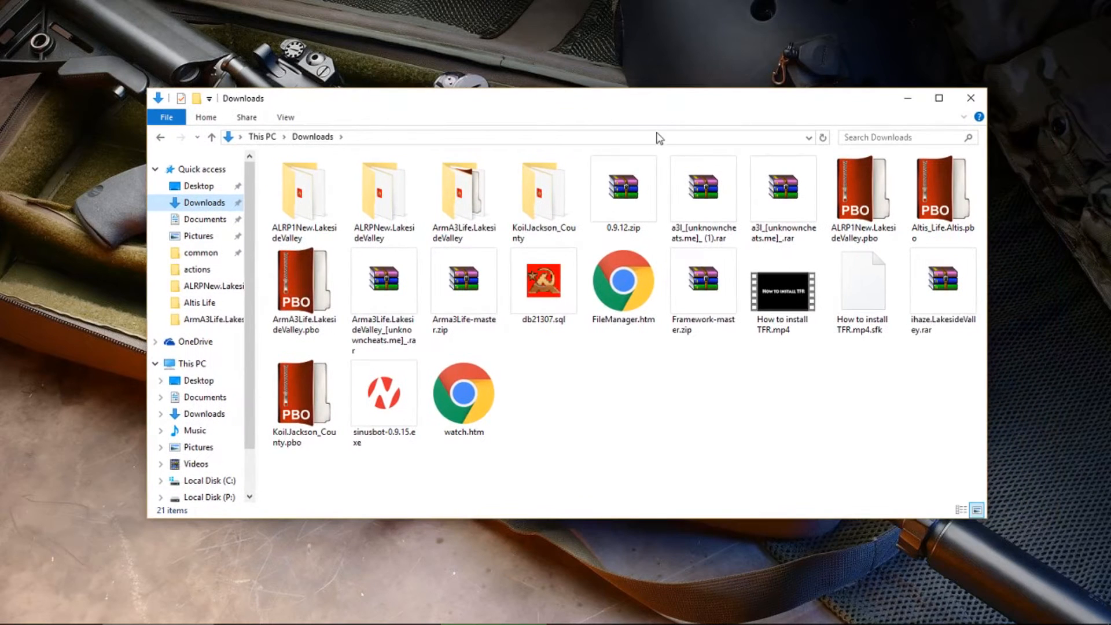
Open the 0.9.12.zip archive from Downloads in WinRAR
click(782, 291)
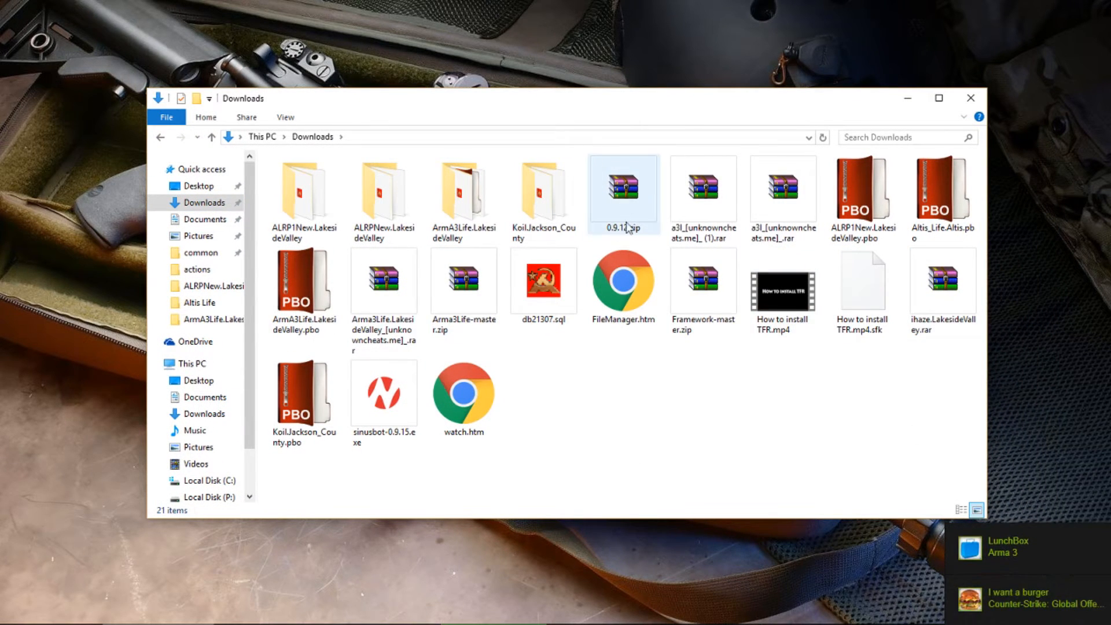
click(622, 192)
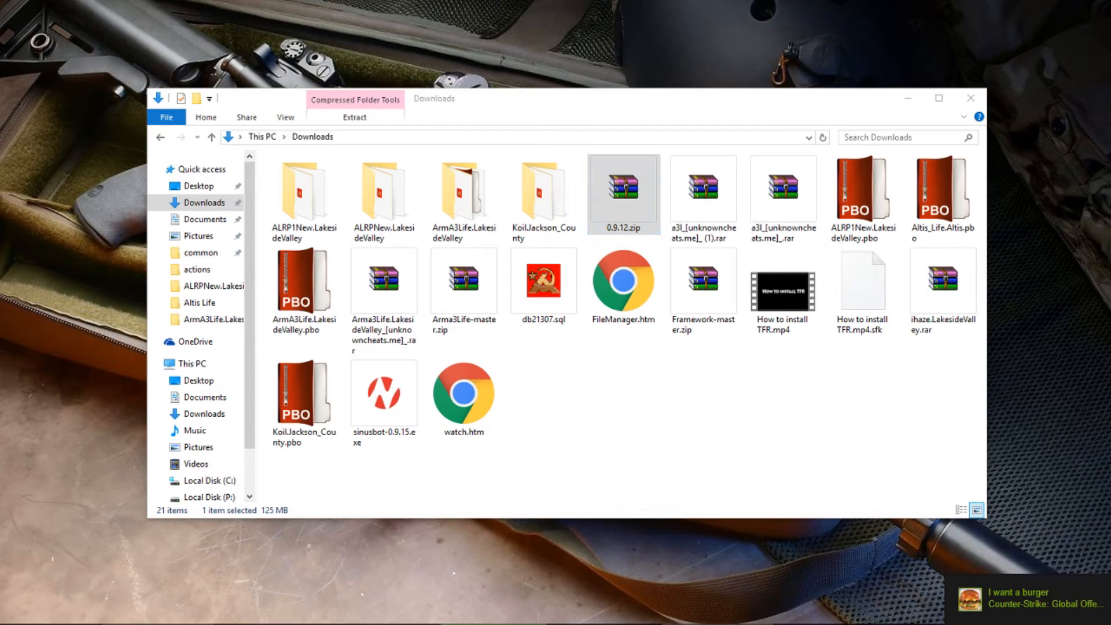
double_click(622, 186)
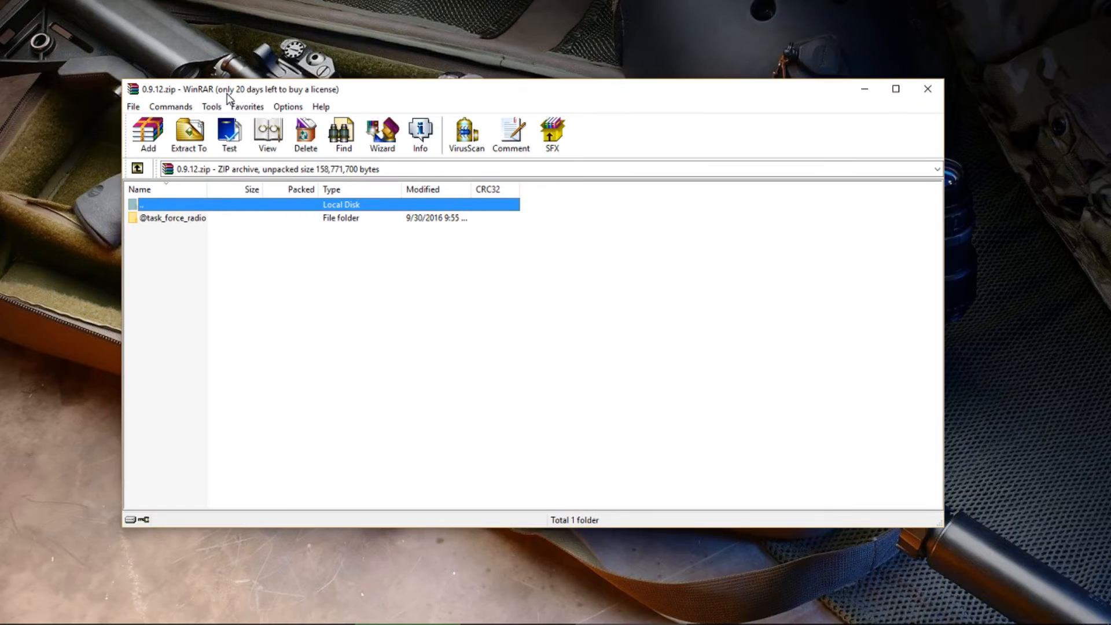
double_click(176, 218)
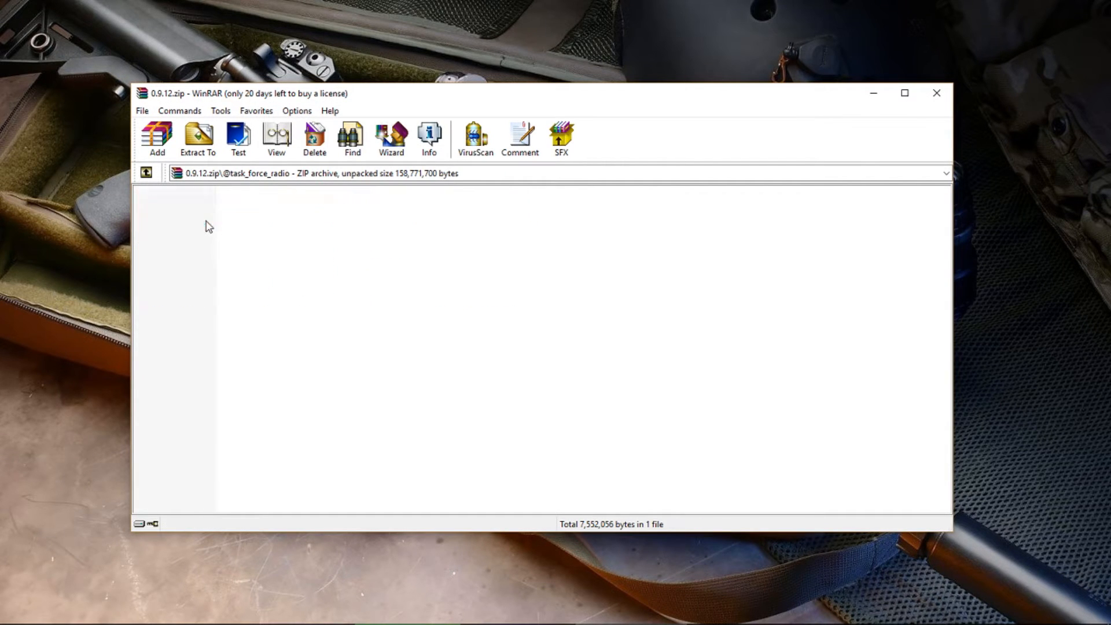
click(181, 222)
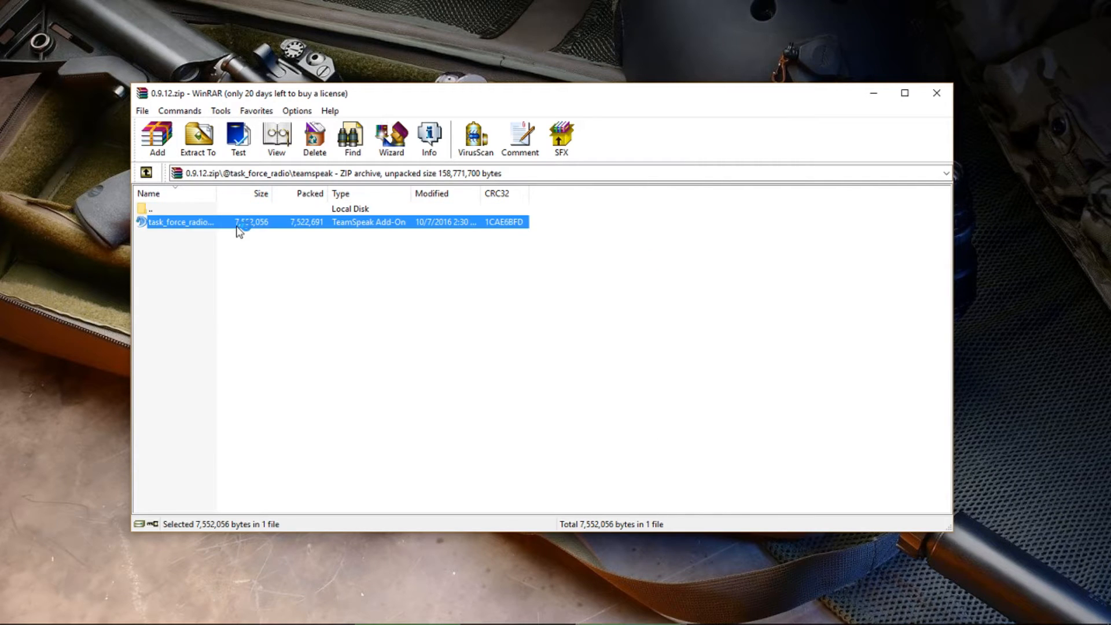
double_click(181, 222)
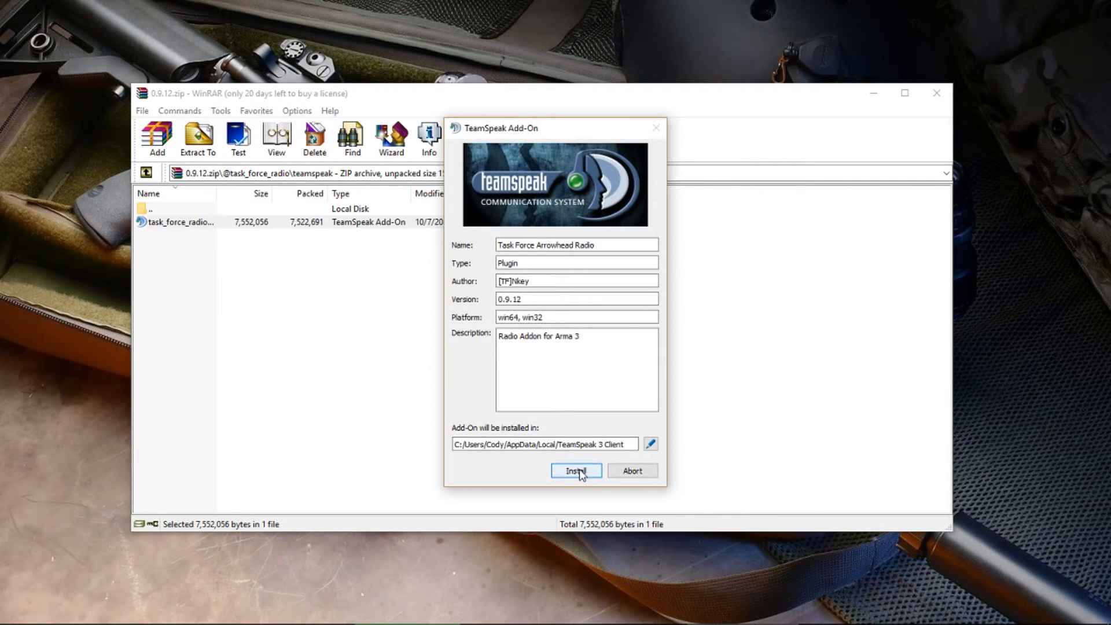
Install the Task Force Arrowhead Radio plugin, accept the warning, and return to the archive root
click(576, 470)
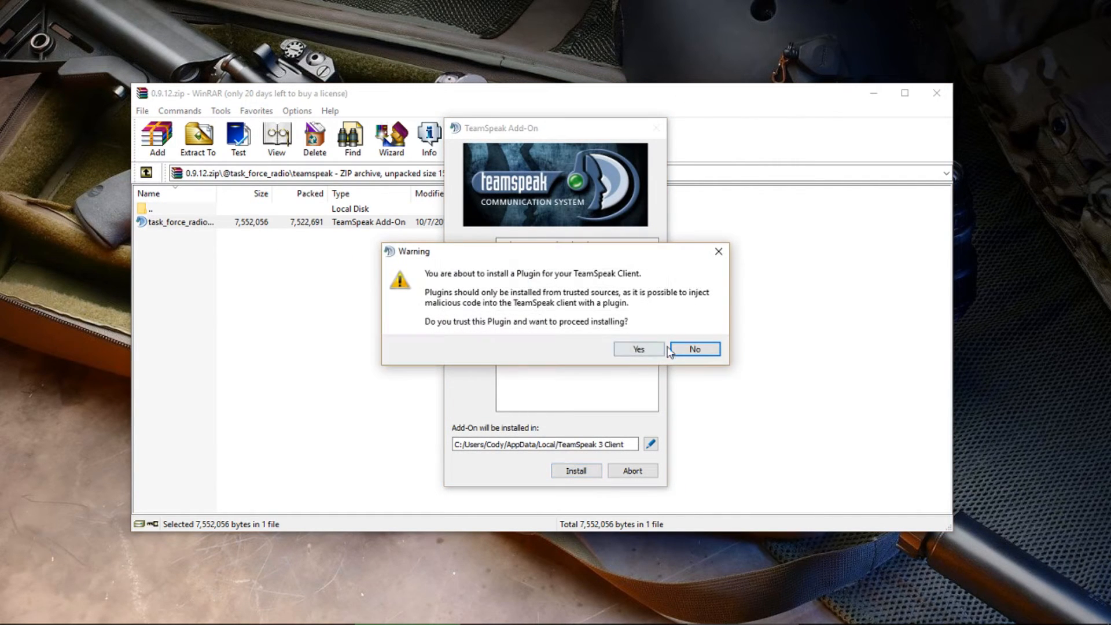
click(637, 348)
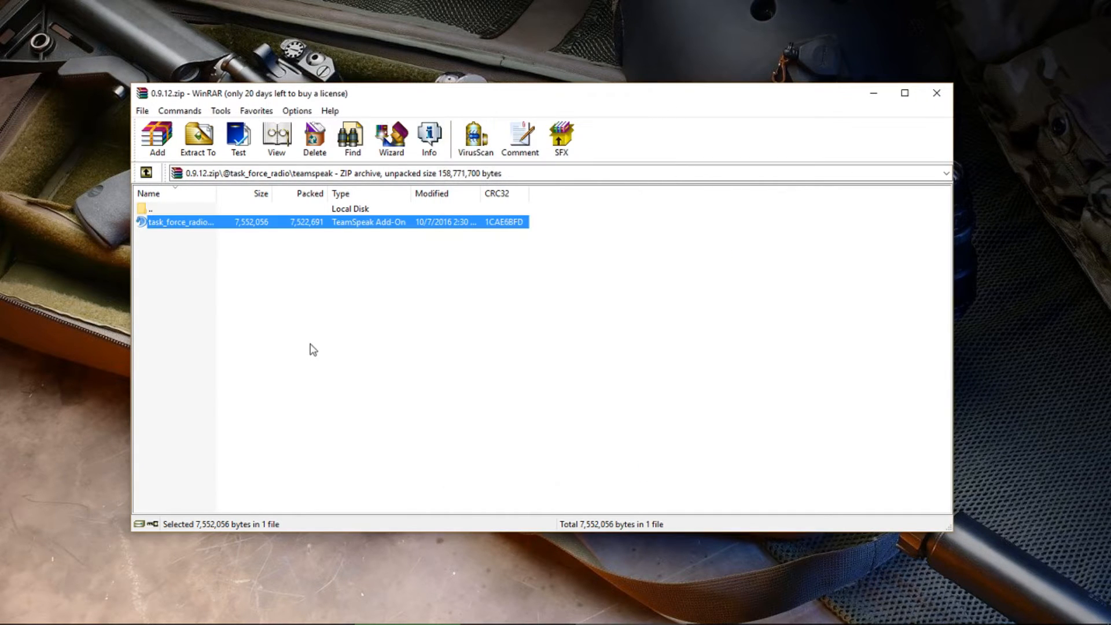
click(146, 173)
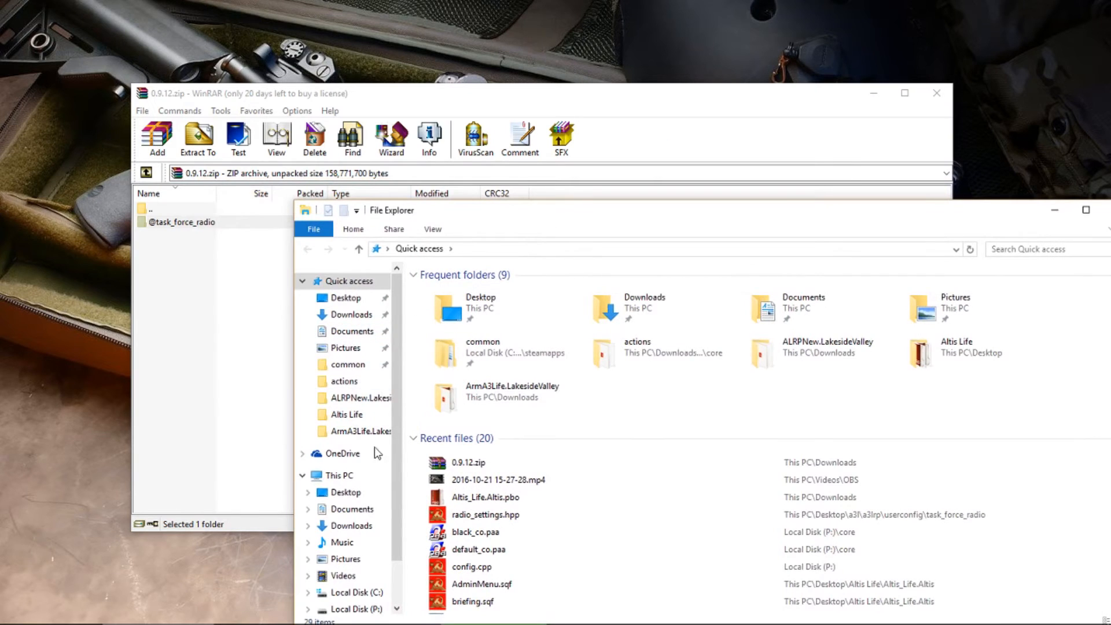
Browse from This PC to C:\Program Files (x86)\Steam\steamapps and right-click common
click(338, 475)
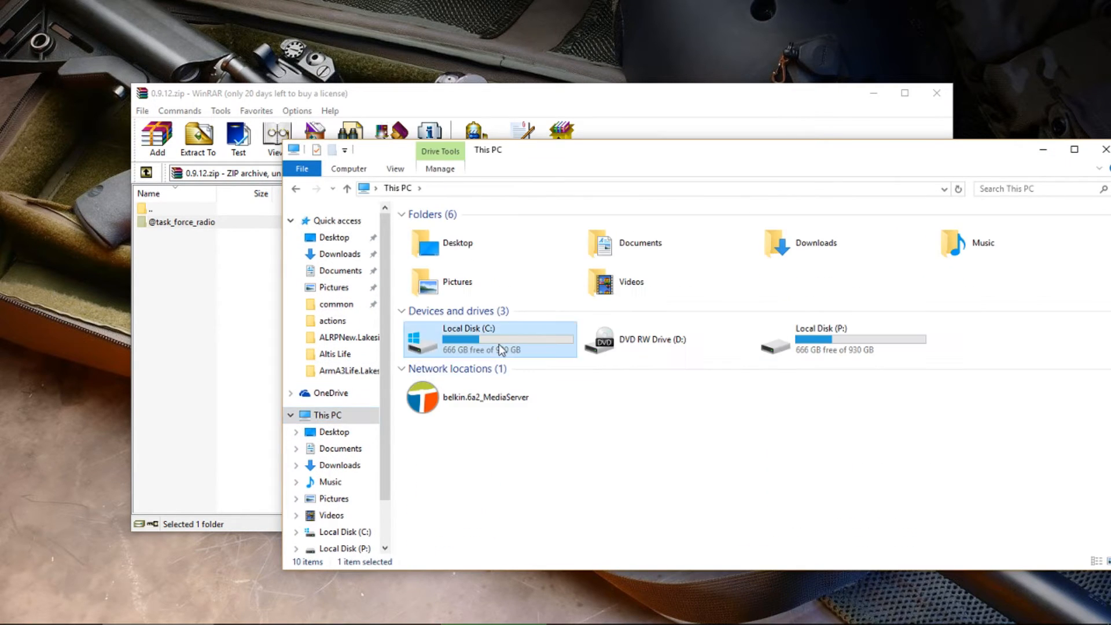
double_click(467, 339)
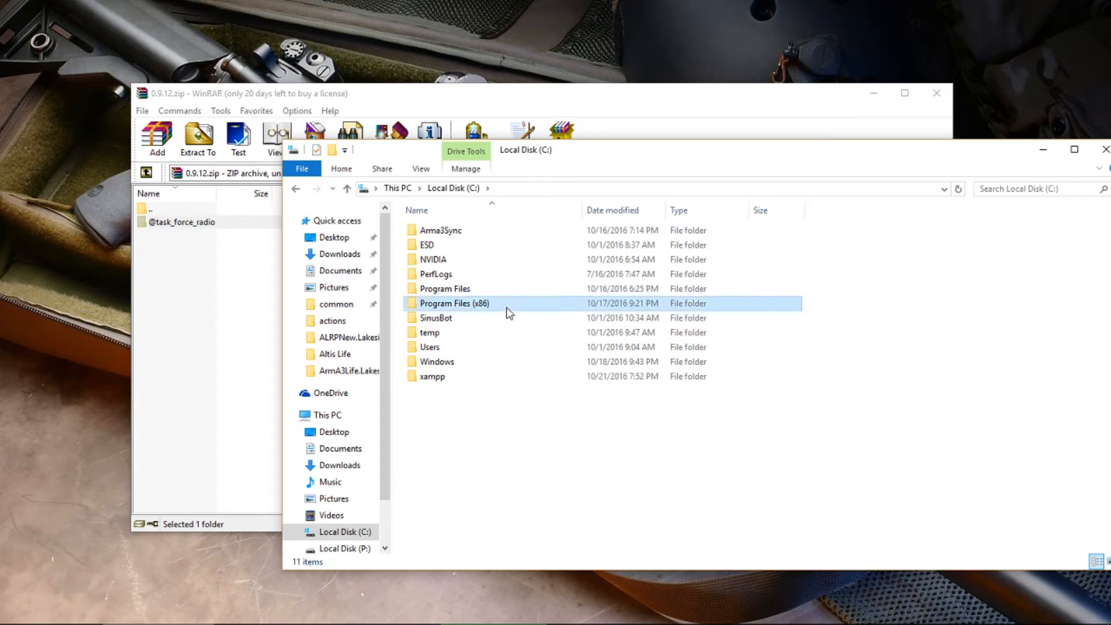
double_click(455, 303)
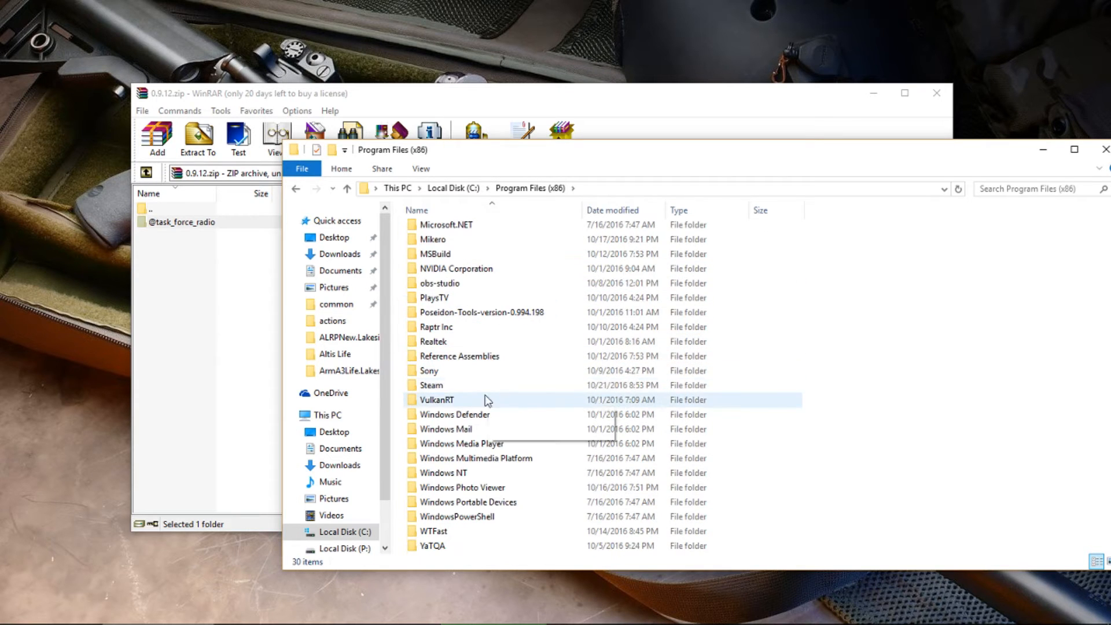
double_click(430, 385)
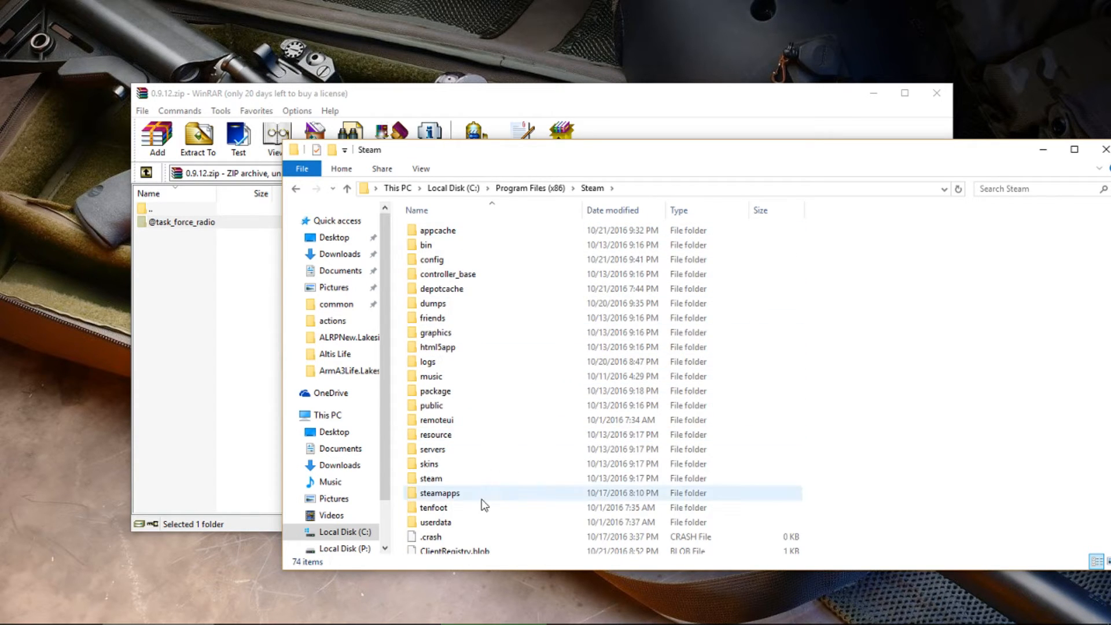
double_click(439, 492)
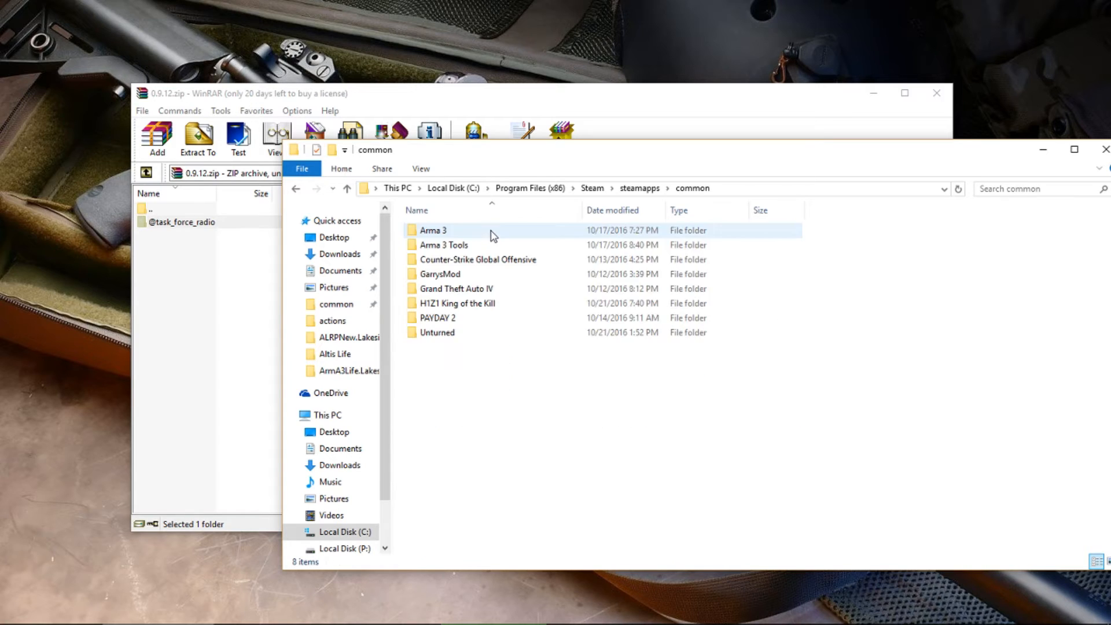
right_click(438, 230)
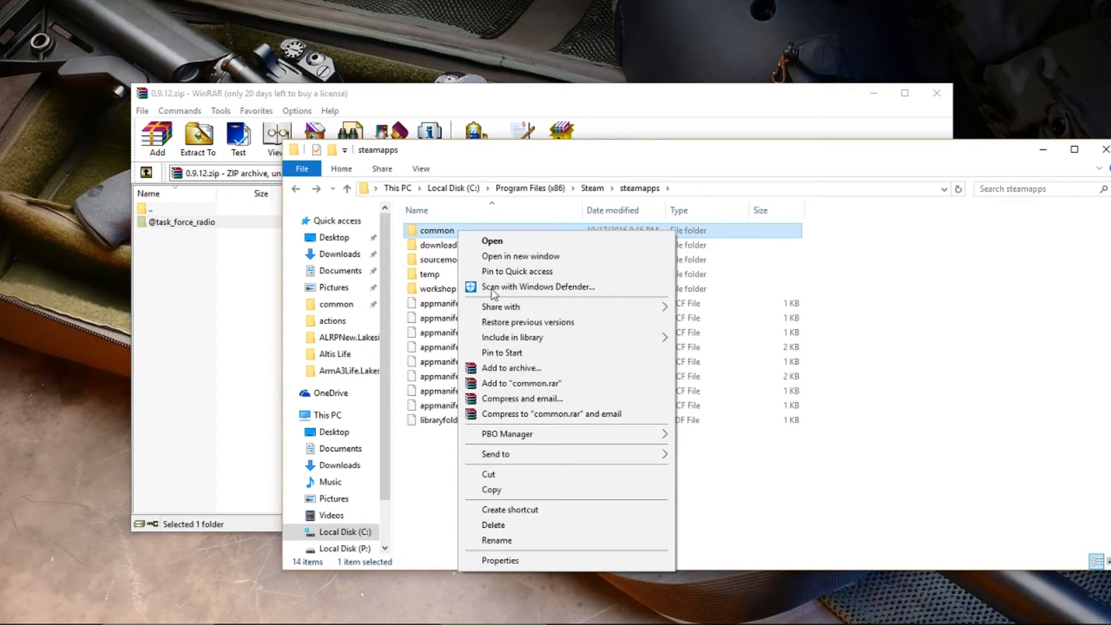
mouse_move(387, 305)
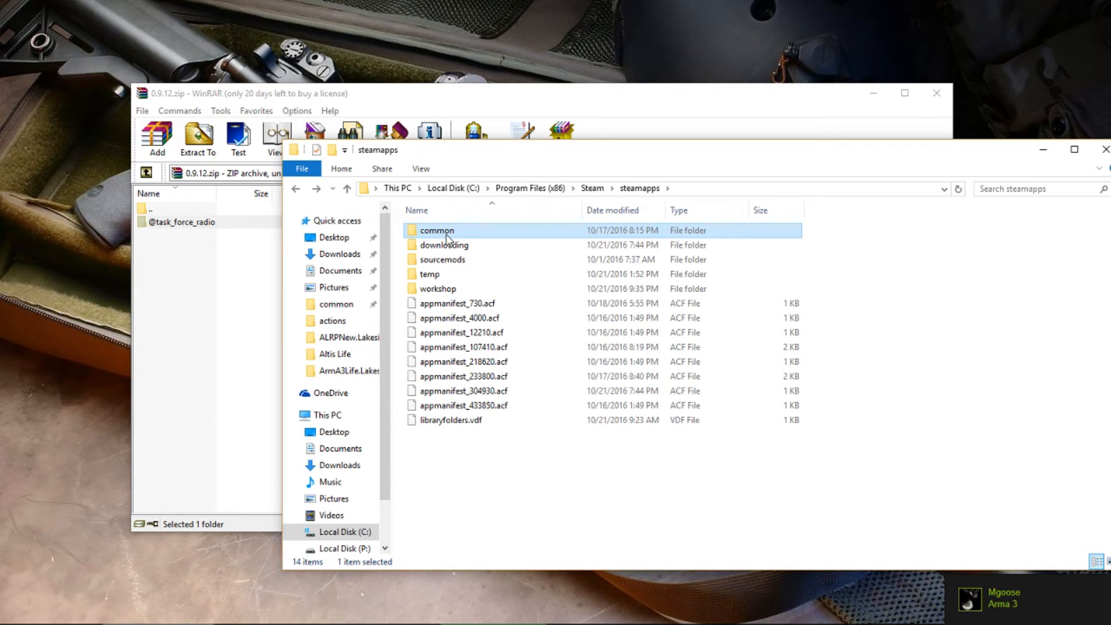
Open steamapps\common\Arma 3 and scroll through its mod folders and game files
double_click(437, 231)
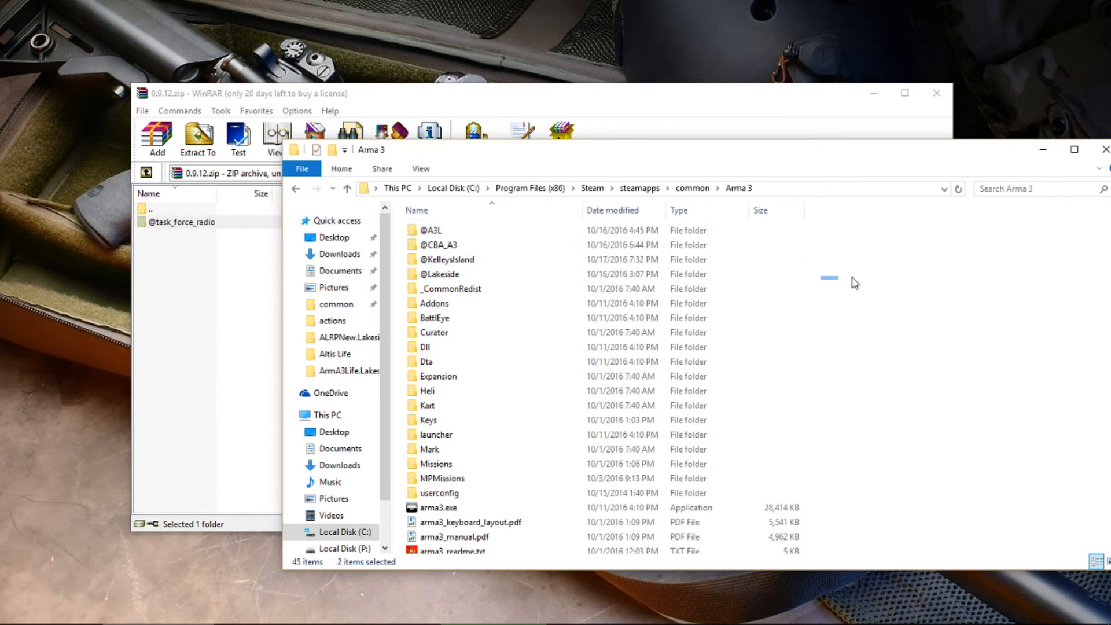
click(435, 435)
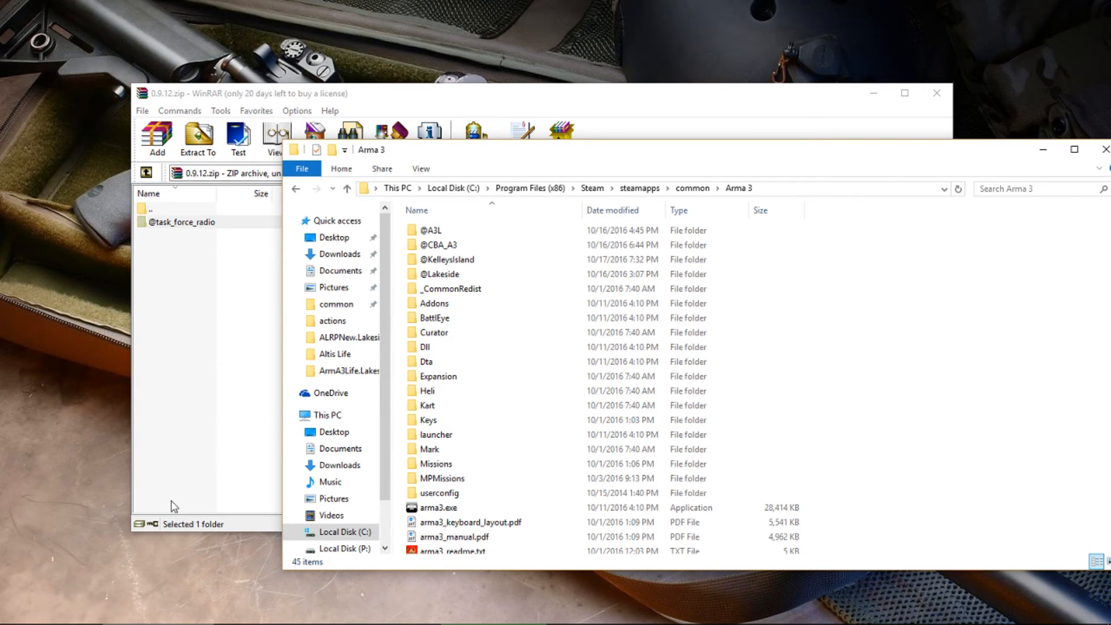
scroll(down, 3)
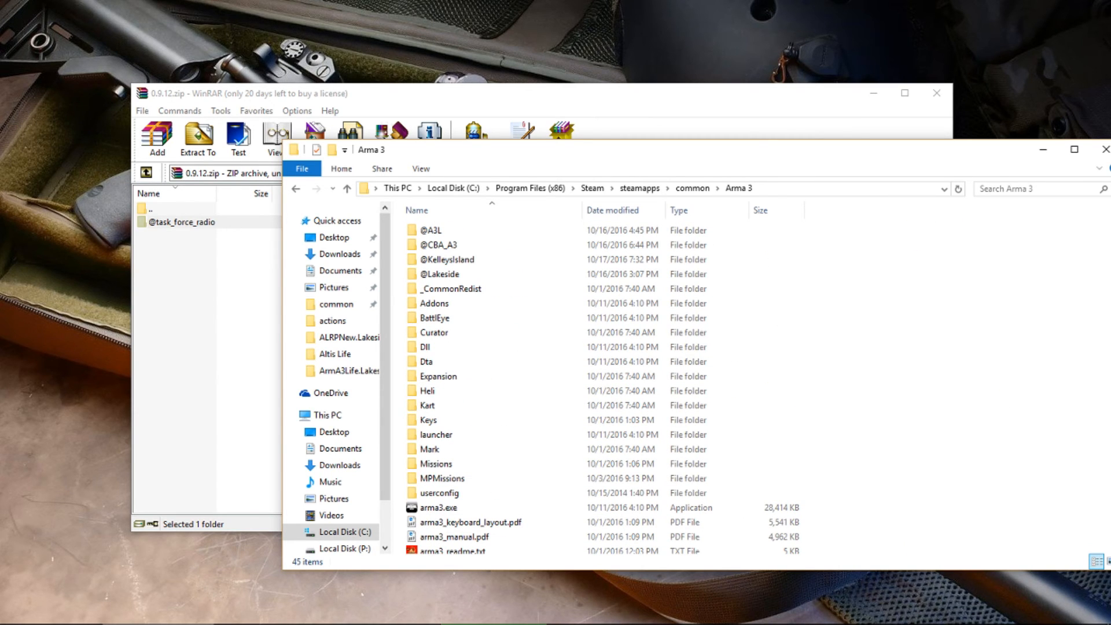
mouse_move(1104, 149)
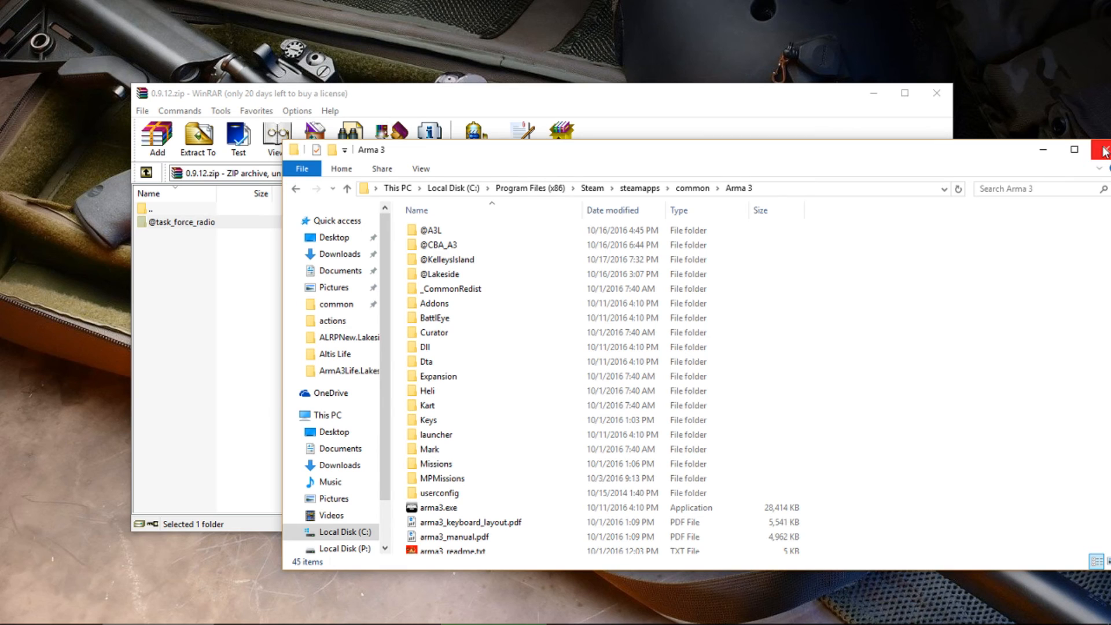
mouse_move(1105, 151)
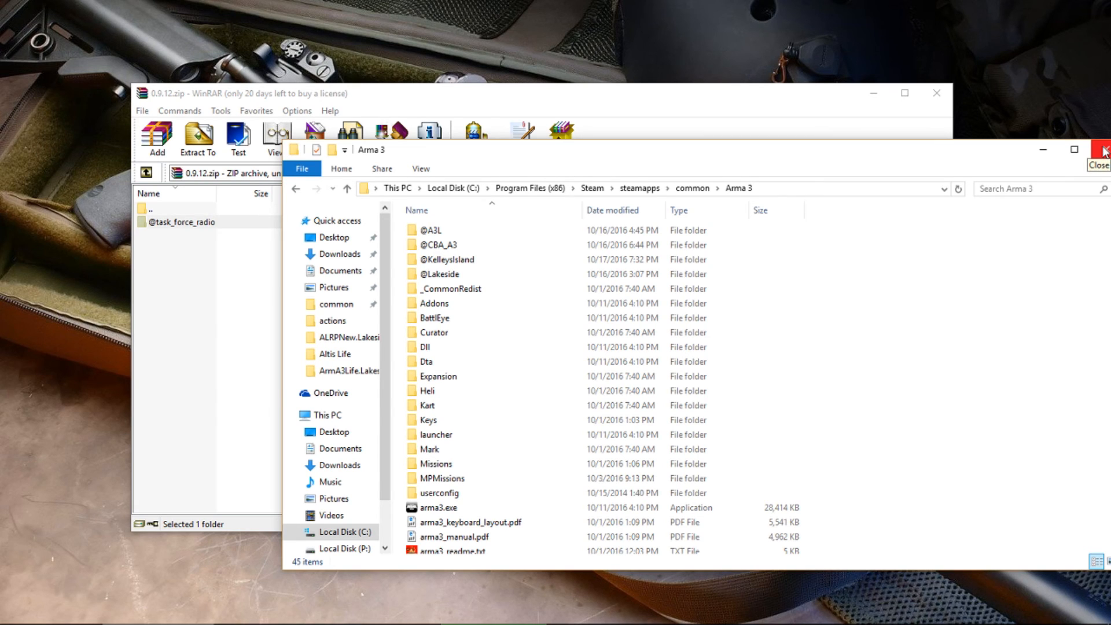